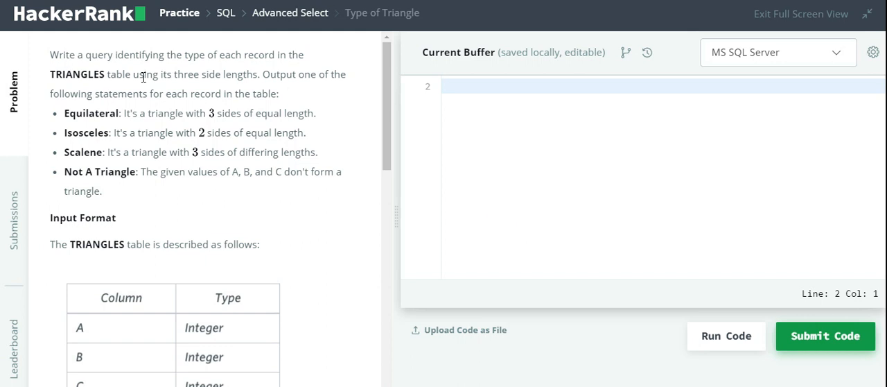
pyautogui.moveTo(184, 98)
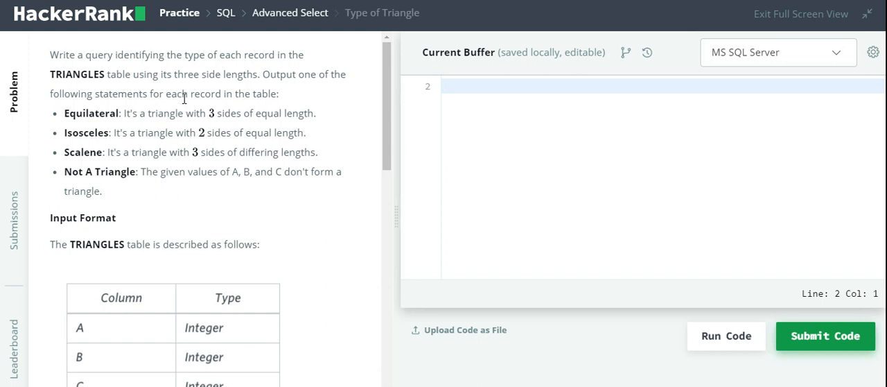
pyautogui.moveTo(197, 289)
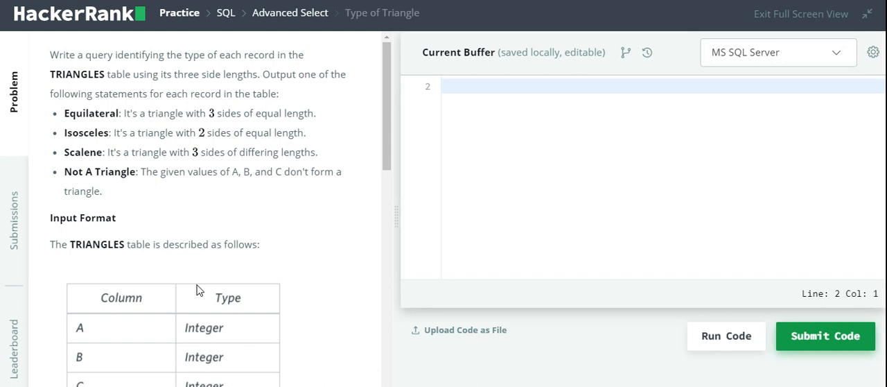
pyautogui.moveTo(410, 164)
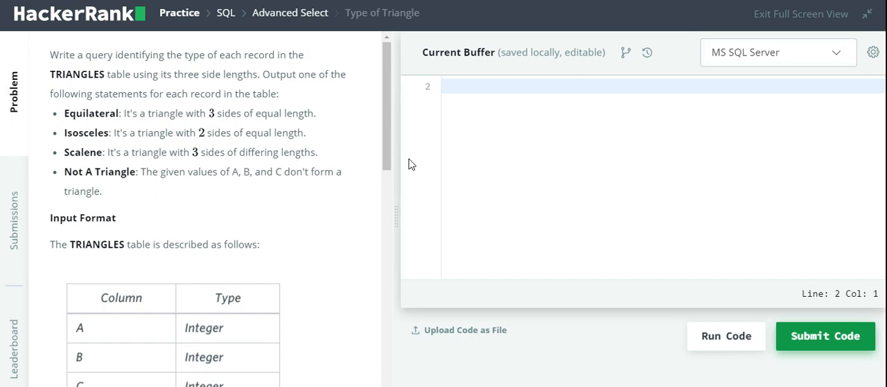
# Step: Start the query with SELECT CASE WHEN and the first condition (A+B>C)
pyautogui.write('select')
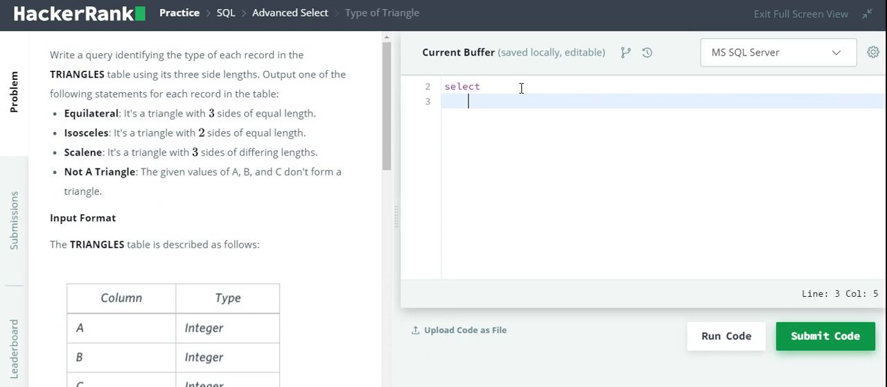
pyautogui.write('case')
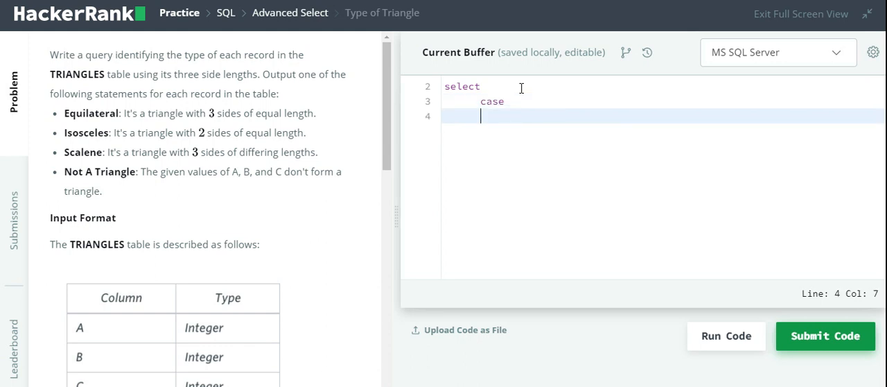
pyautogui.write('when')
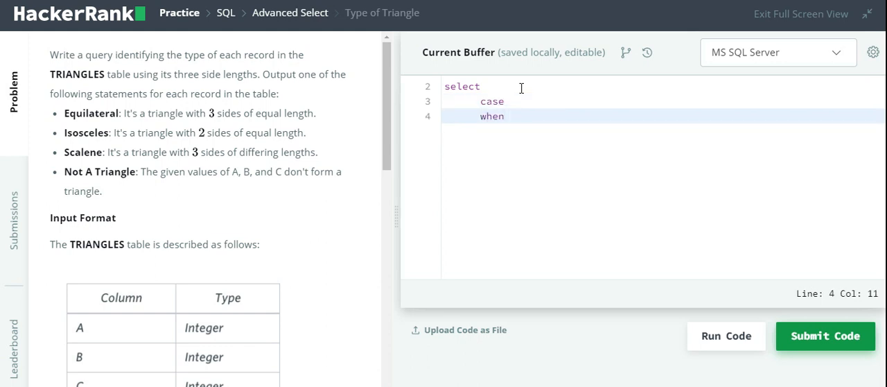
pyautogui.write('()')
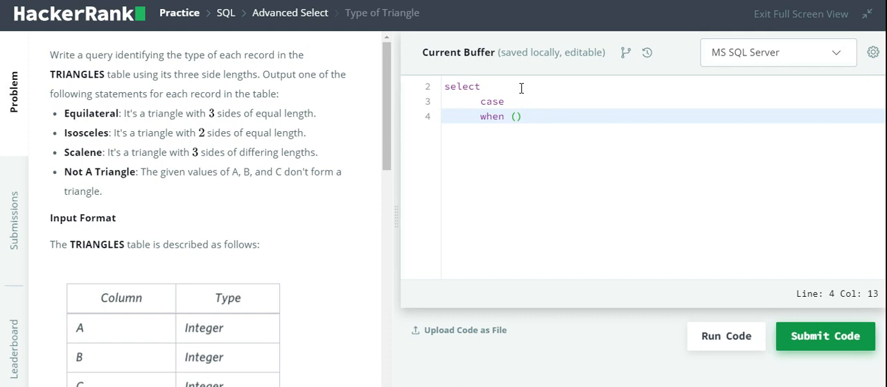
pyautogui.write('A+')
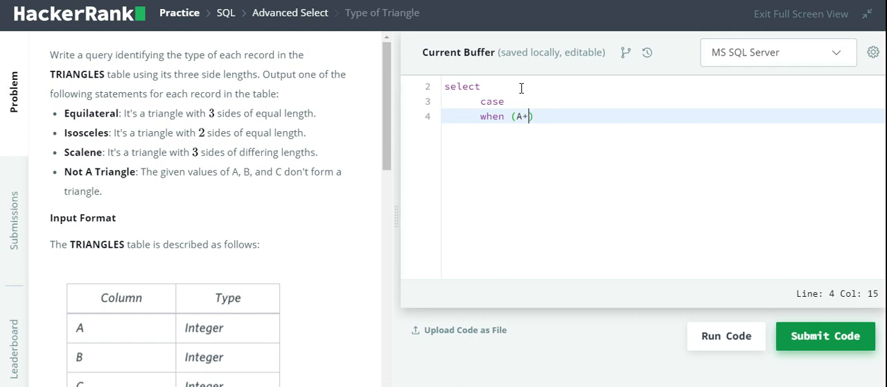
pyautogui.write('B>C')
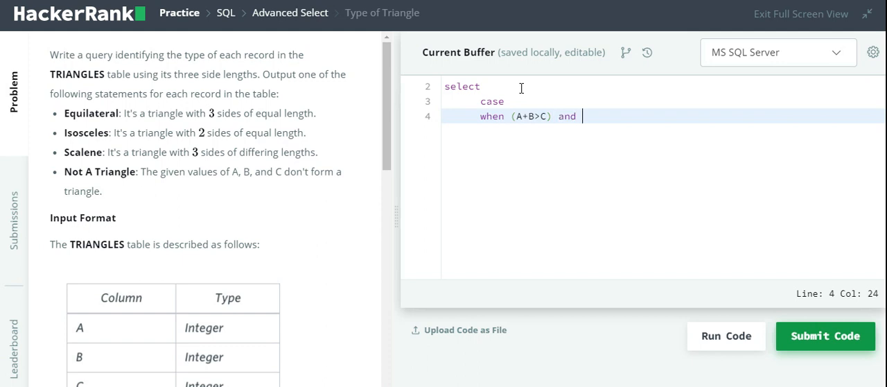
# Step: Add the (B+C>A) and (A+C>B) conditions and THEN, fixing the 'thee' typo
pyautogui.write('(B+')
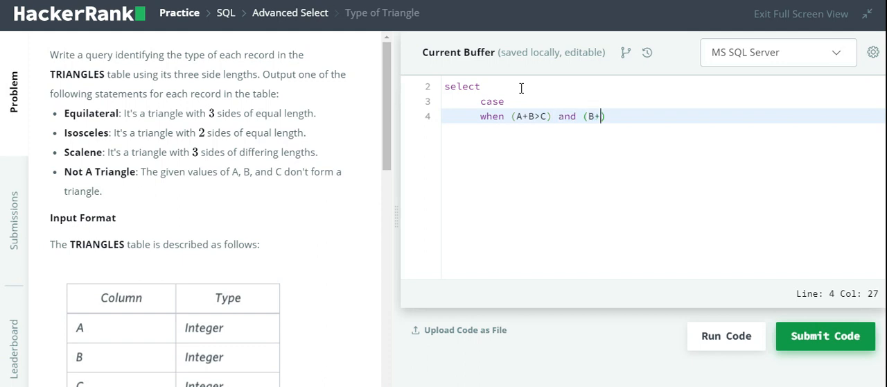
pyautogui.write('C>A')
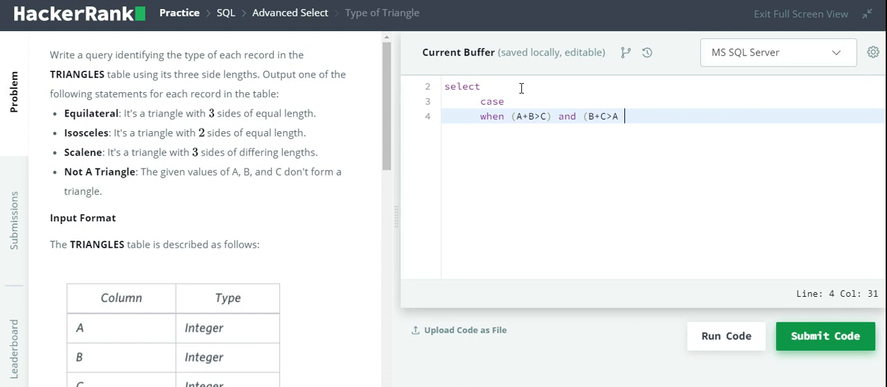
pyautogui.write('and')
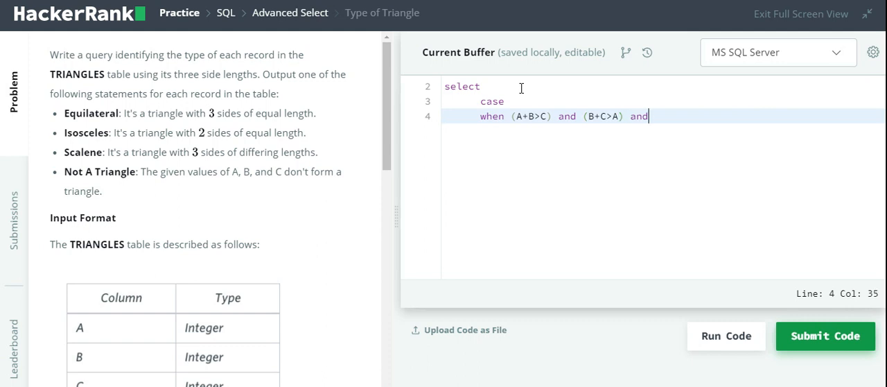
pyautogui.write('(A+')
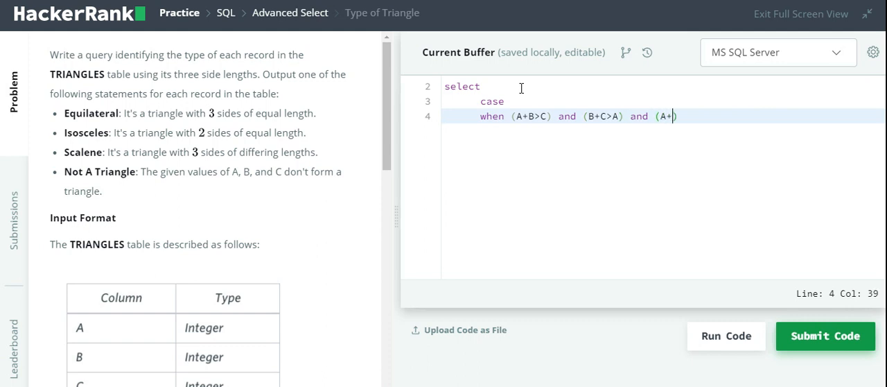
pyautogui.write('+C>b)')
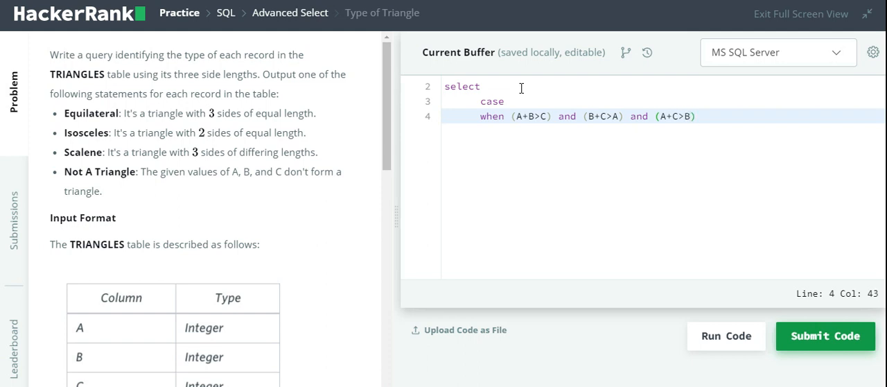
pyautogui.write('thee')
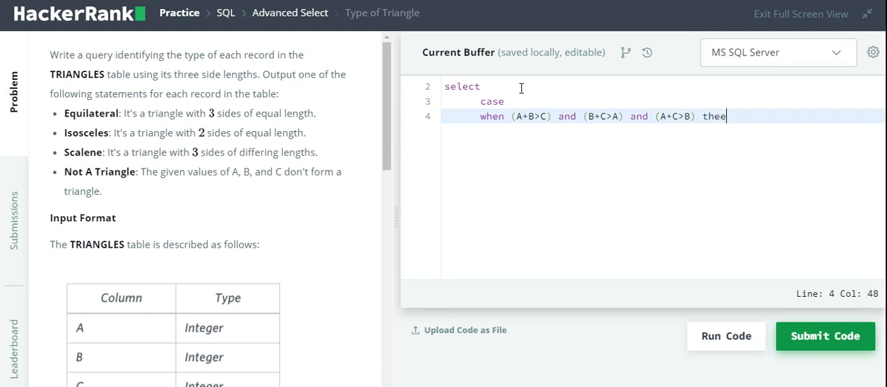
pyautogui.press('Backspace')
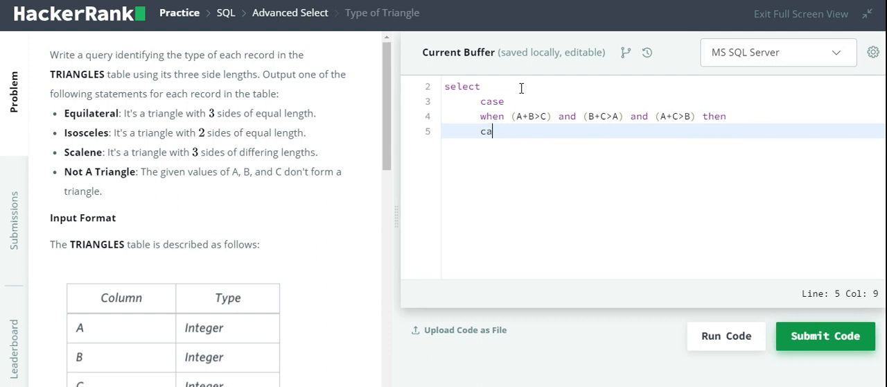
# Step: Write inner WHEN (A=B) and (B=C) and (C=A) THEN 'Equilateral', then begin WHEN (A=B)
pyautogui.write('se')
pyautogui.write('when')
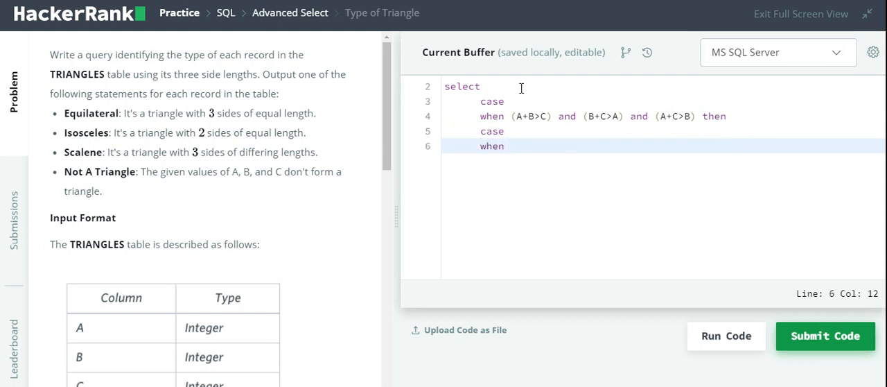
pyautogui.write('(A)')
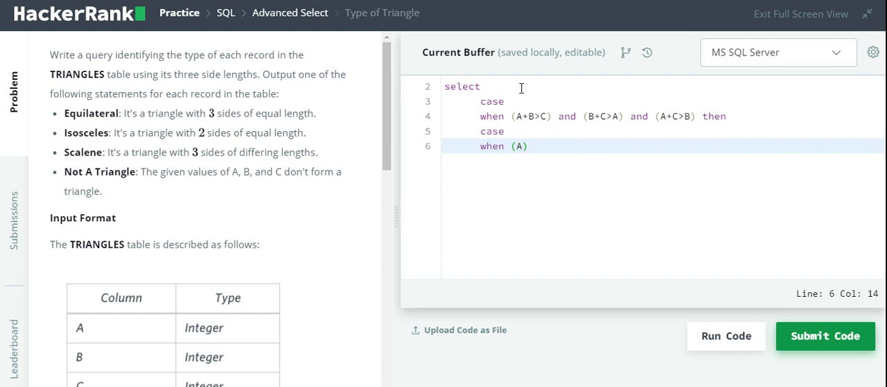
pyautogui.write('=')
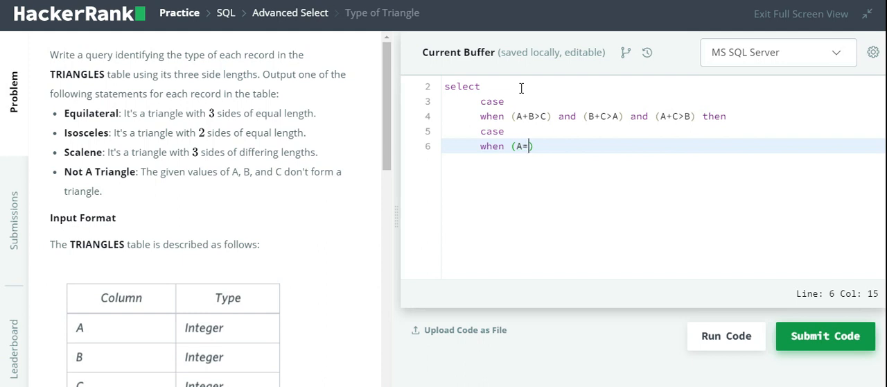
pyautogui.write('B')
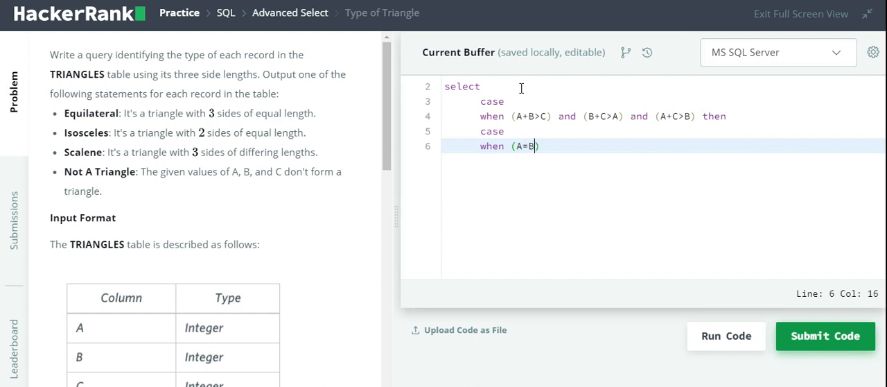
pyautogui.write('and (')
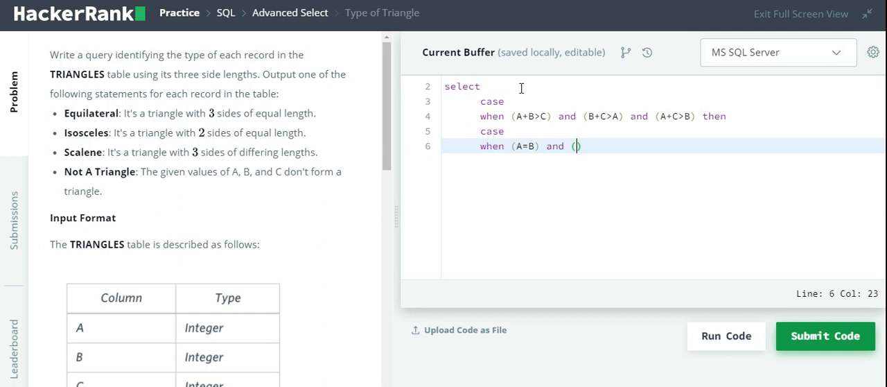
pyautogui.write('B=')
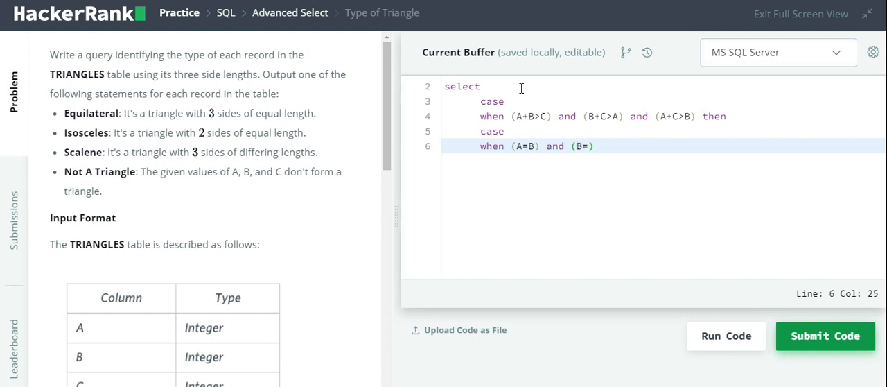
pyautogui.write('C) and (')
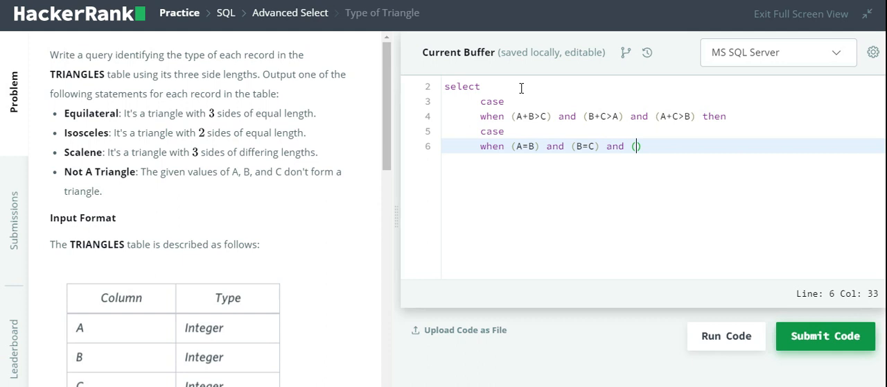
pyautogui.write('C')
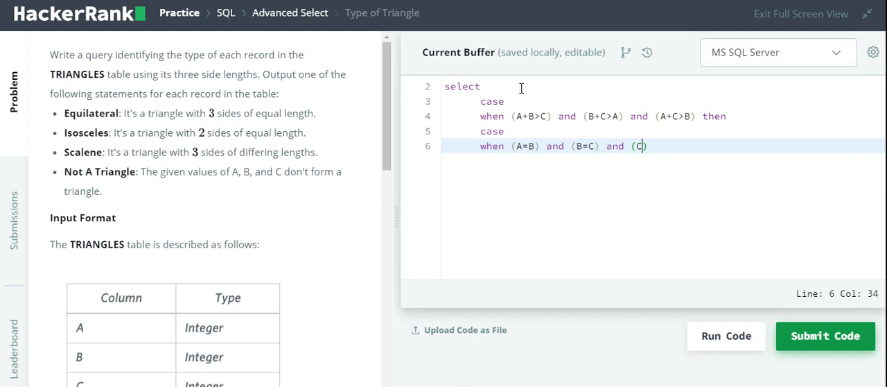
pyautogui.write('=A)')
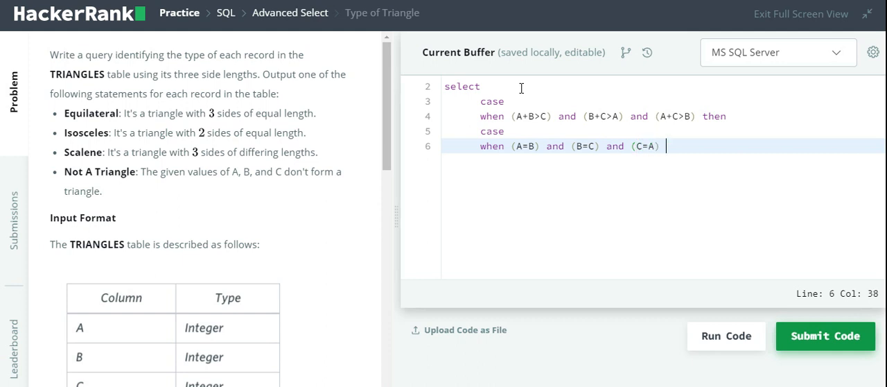
pyautogui.write("then 'E")
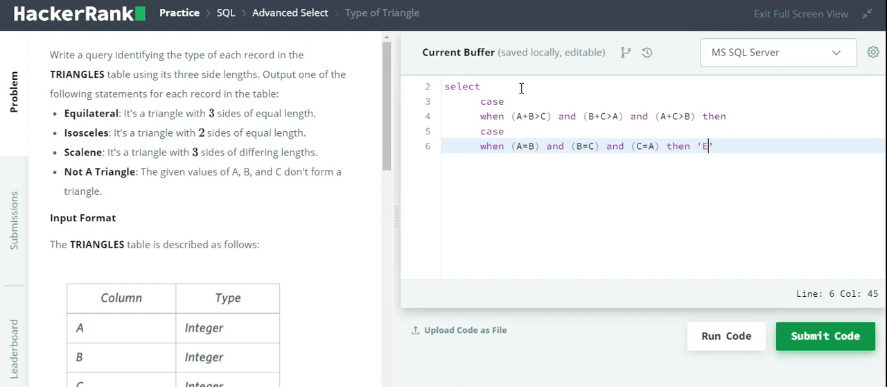
pyautogui.write('quilaterl')
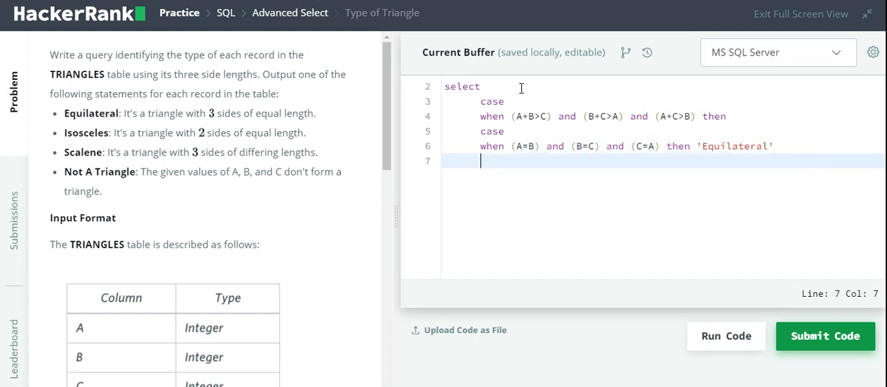
pyautogui.write('when (')
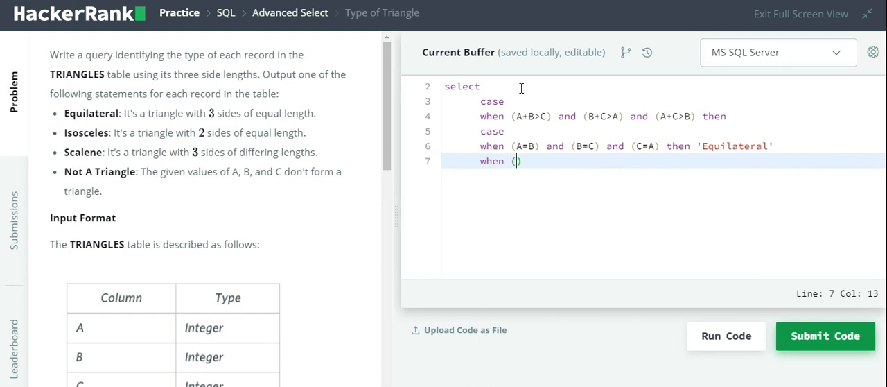
pyautogui.write('A=b')
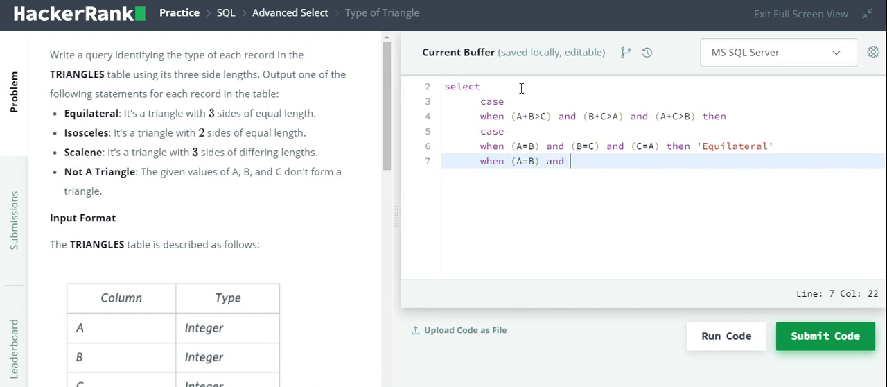
# Step: Add OR (B=C) OR (C=A) THEN 'Isosceles', ELSE 'Scalene', and END
pyautogui.write('(B+')
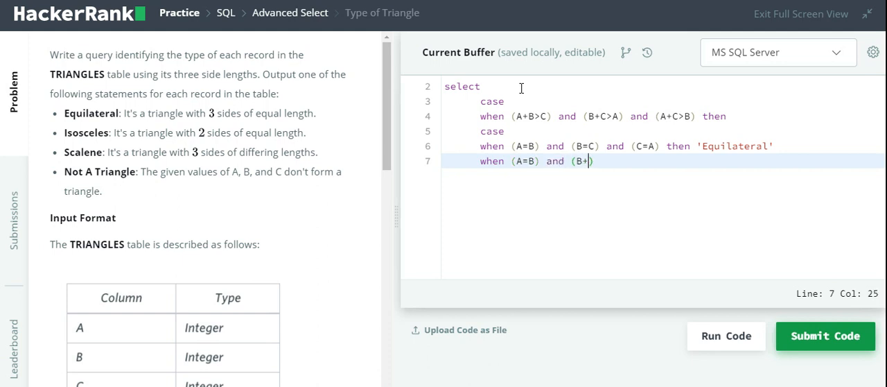
pyautogui.write('=C) a')
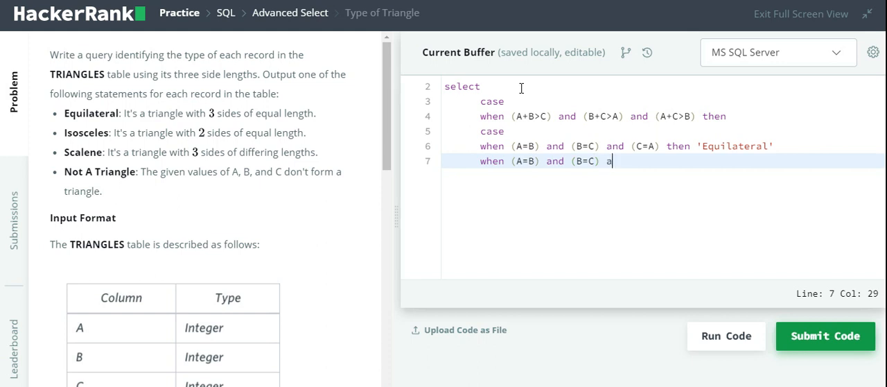
pyautogui.press('Backspace')
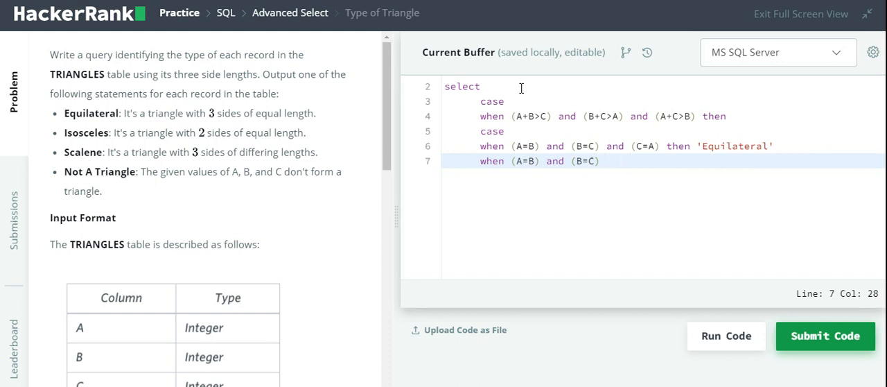
pyautogui.write('or')
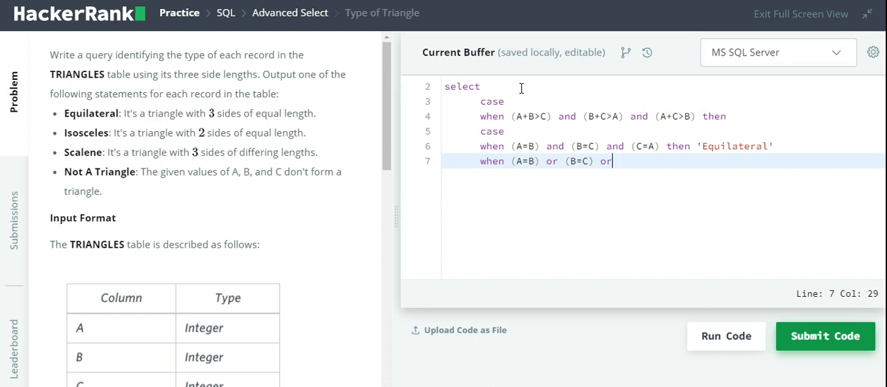
pyautogui.write('" "')
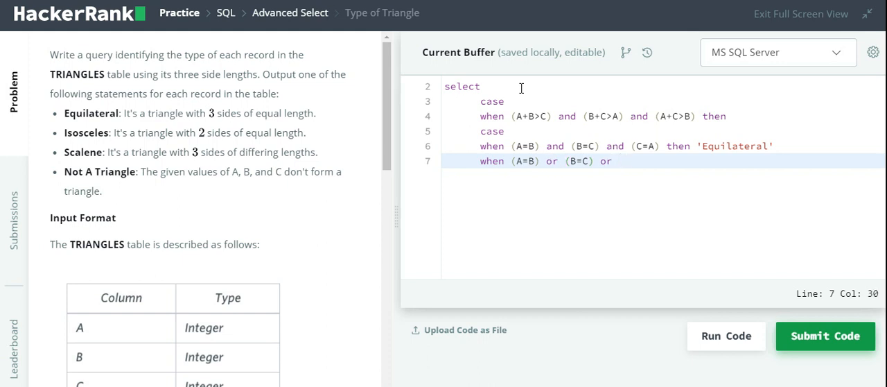
pyautogui.write("(C=A) then 'Iso")
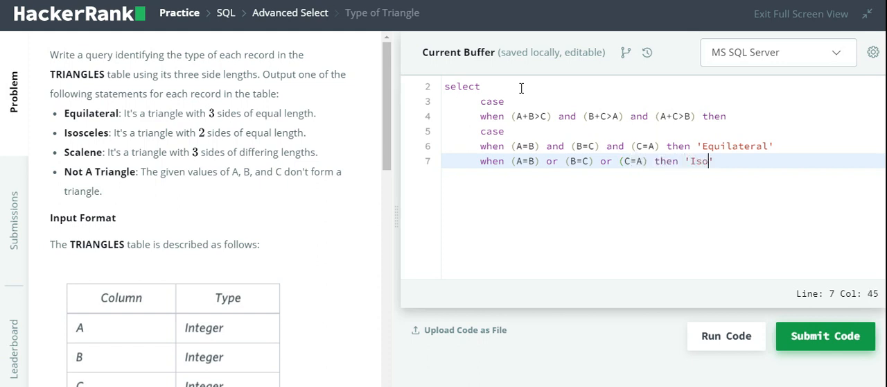
pyautogui.write("sceles'")
pyautogui.write("else 'Sc")
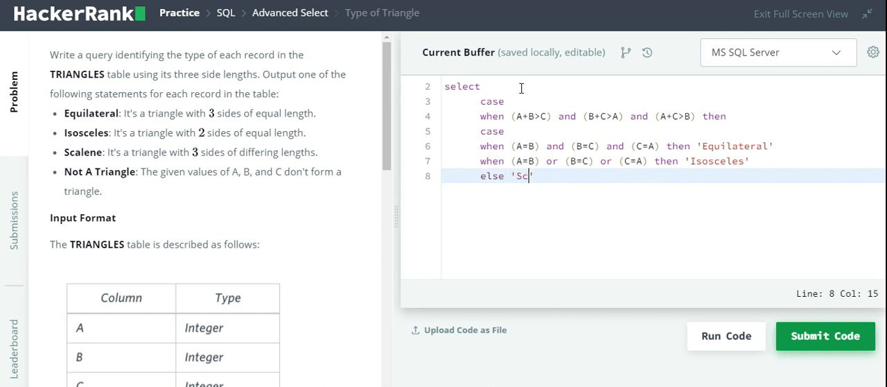
pyautogui.write("alene'")
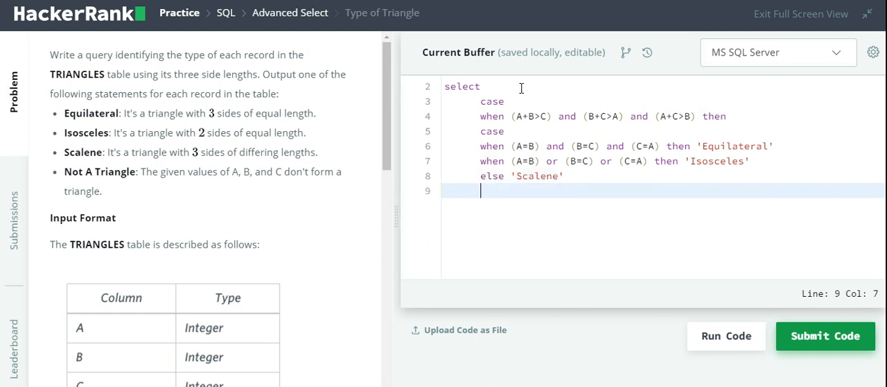
pyautogui.write('end')
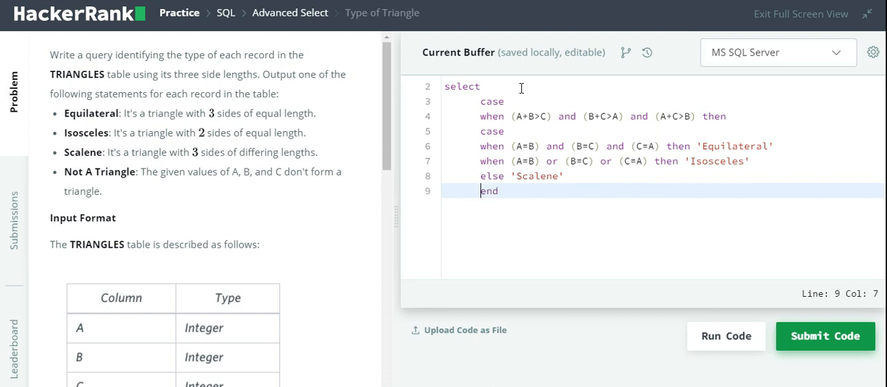
# Step: Add ELSE 'Not A Triangle', END, and FROM Triangles on new lines
pyautogui.press('Enter')
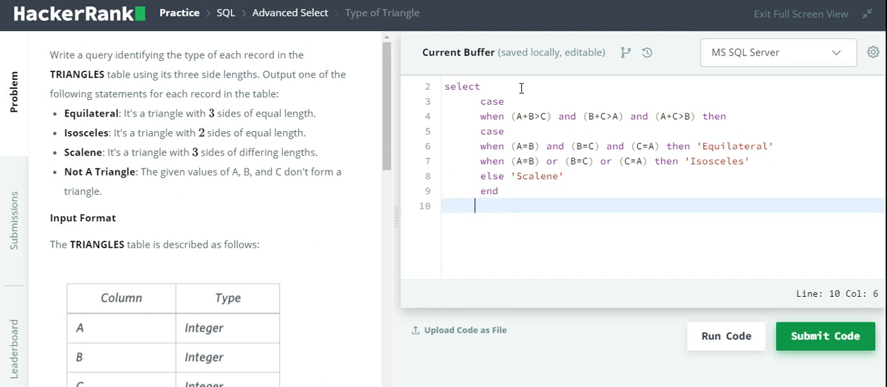
pyautogui.write("else 'Not")
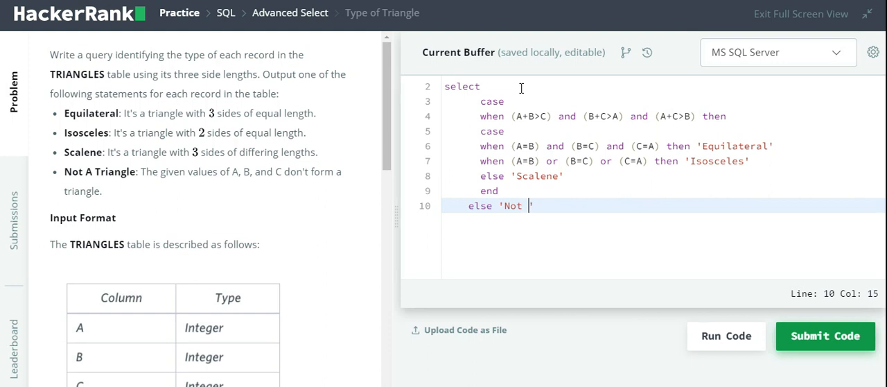
pyautogui.write('A Triangl')
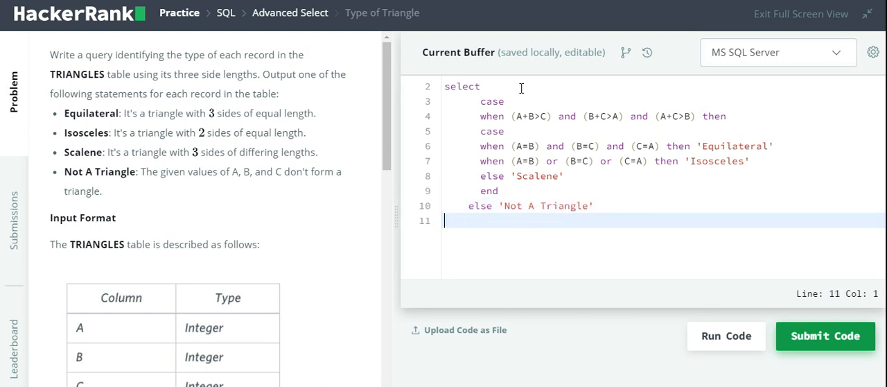
pyautogui.write('end')
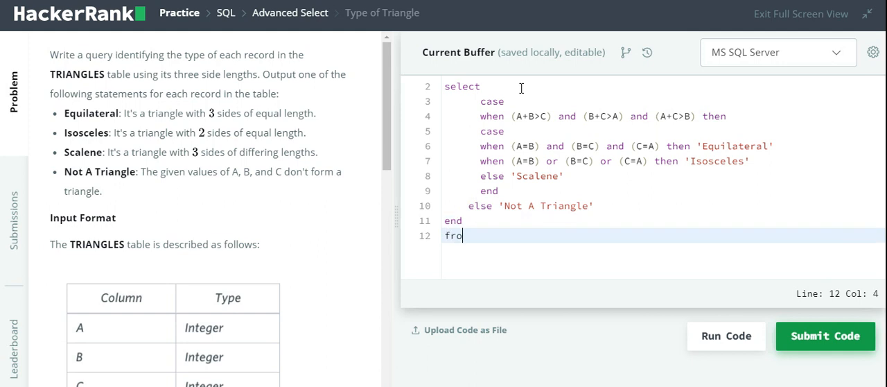
pyautogui.write('m Train')
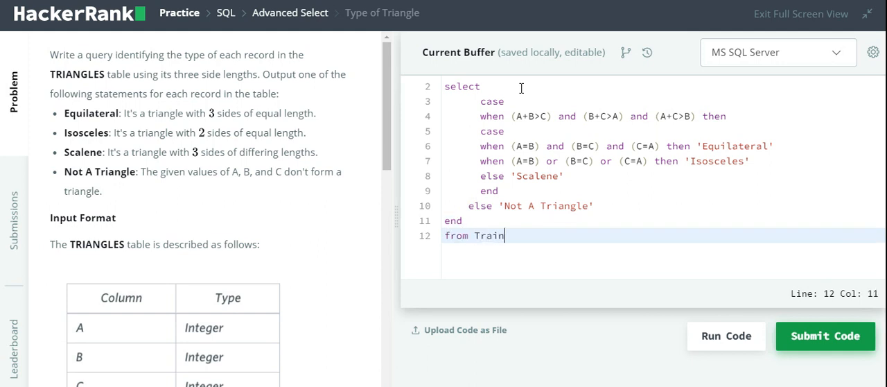
pyautogui.write('gles')
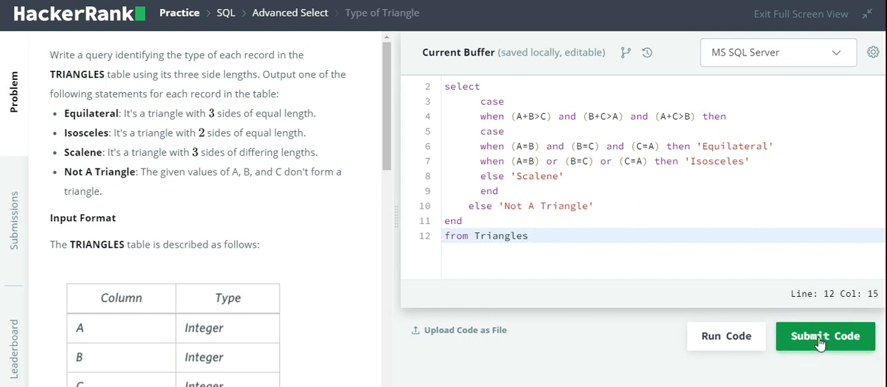
# Step: Submit the query and view the Congratulations banner for Type of Triangle
pyautogui.click(824, 335)
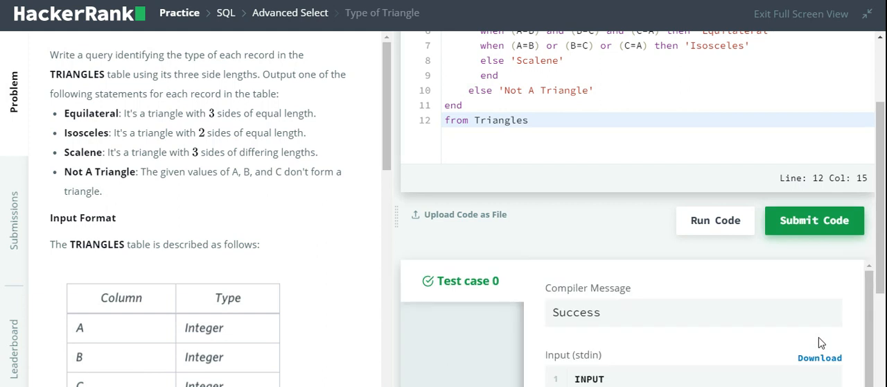
pyautogui.click(814, 219)
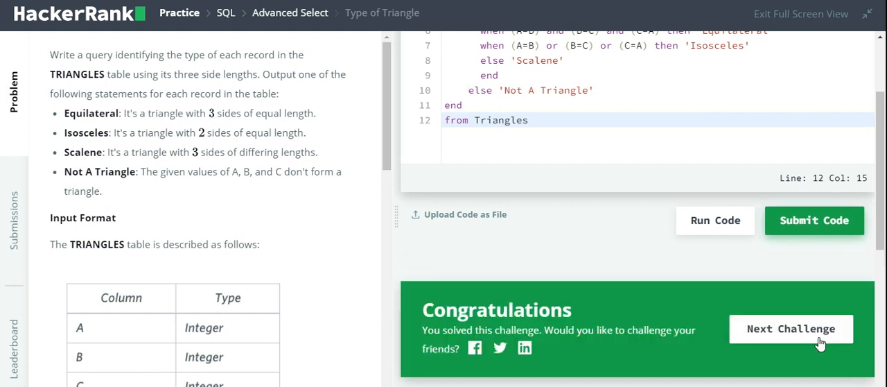